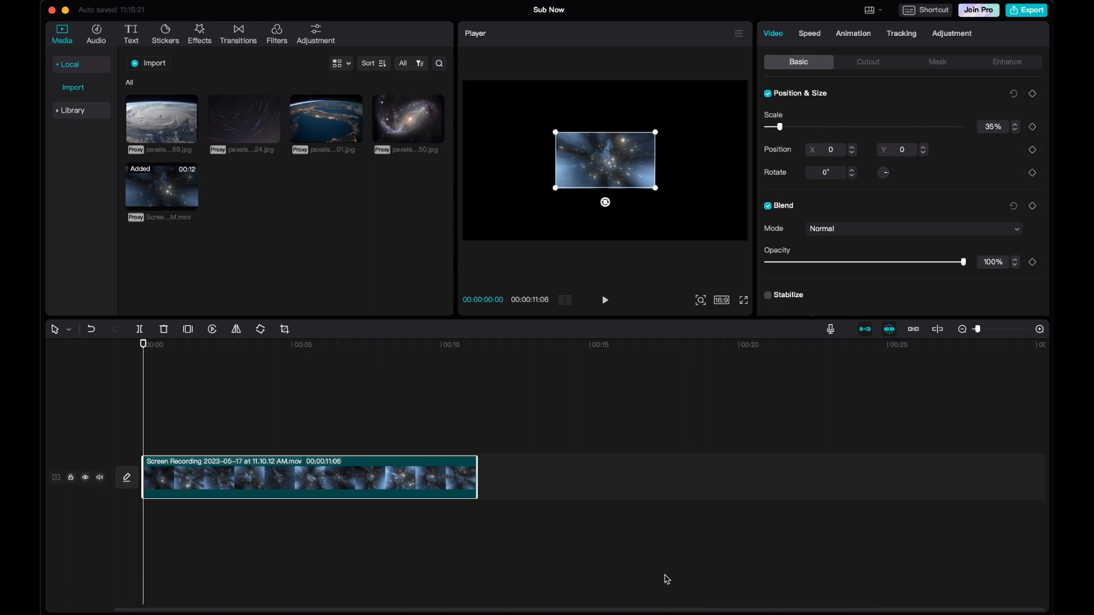
mouse_move(537, 277)
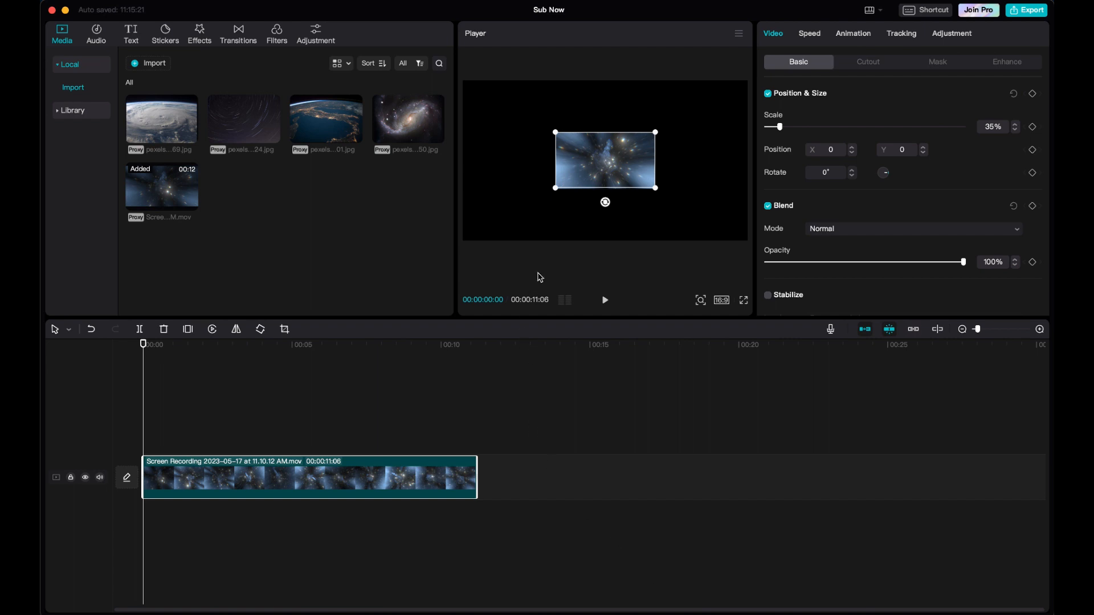
mouse_move(654, 192)
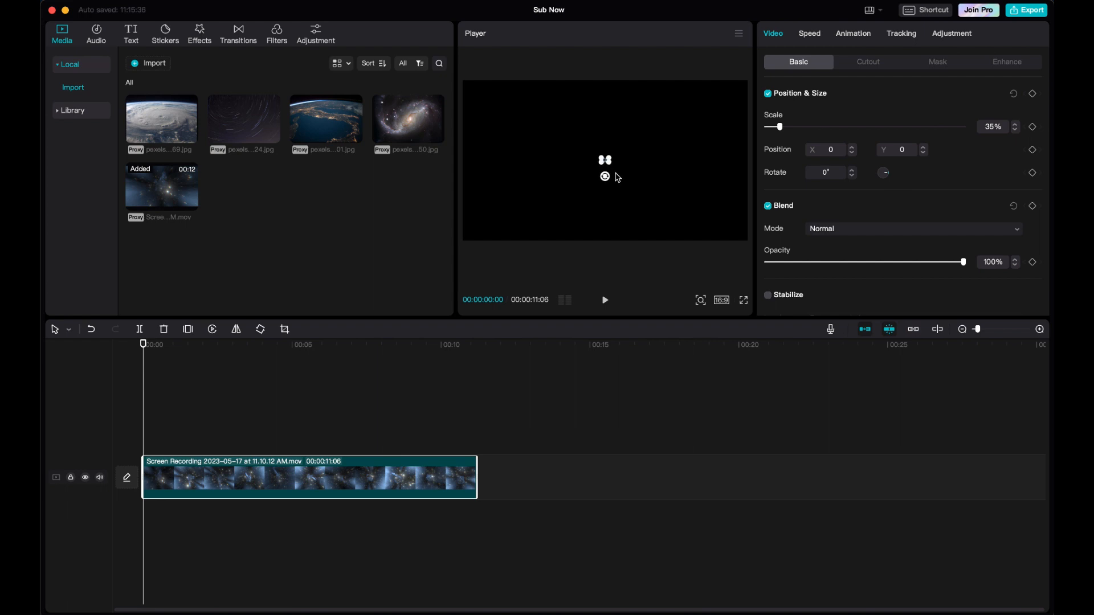
Select the space clip in the Player so it can be scaled up to 110%
click(604, 159)
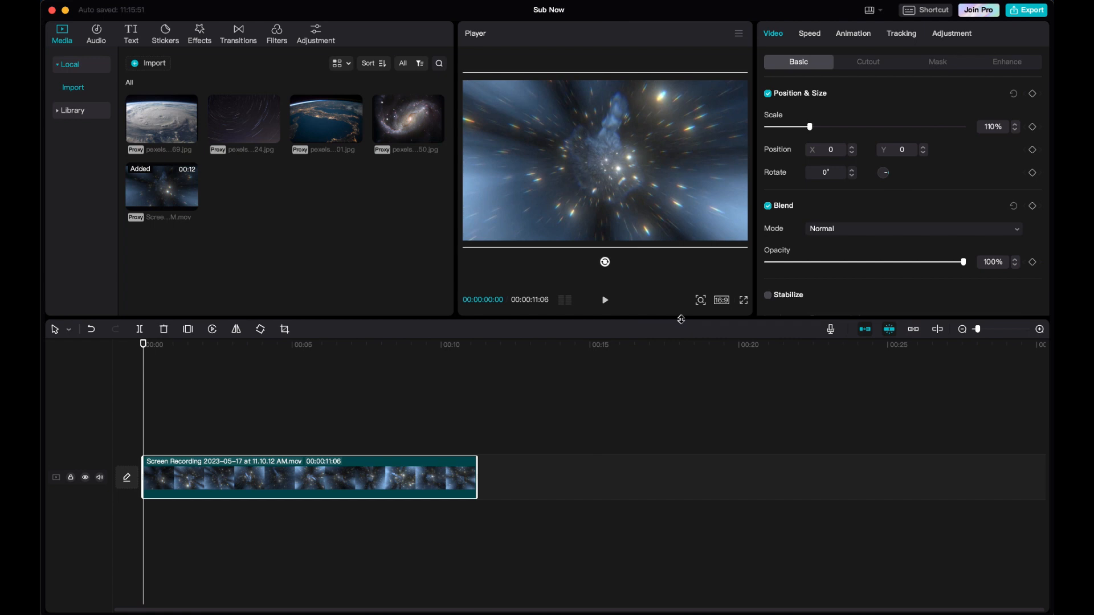
mouse_move(809, 128)
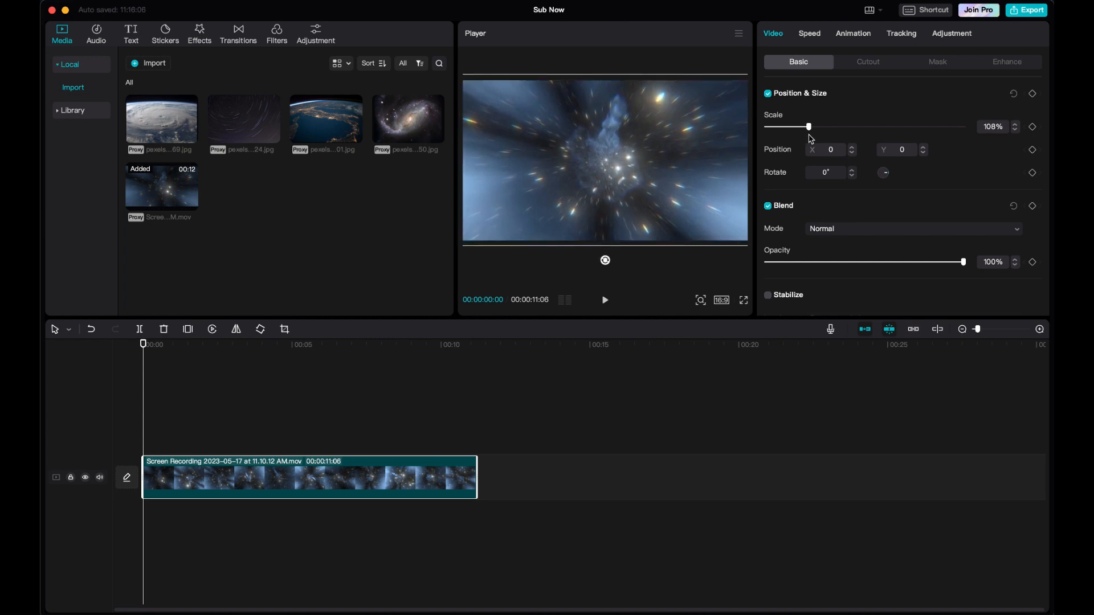
With the clip at 108% scale, scroll down the Video Basic properties panel
scroll(down, 3)
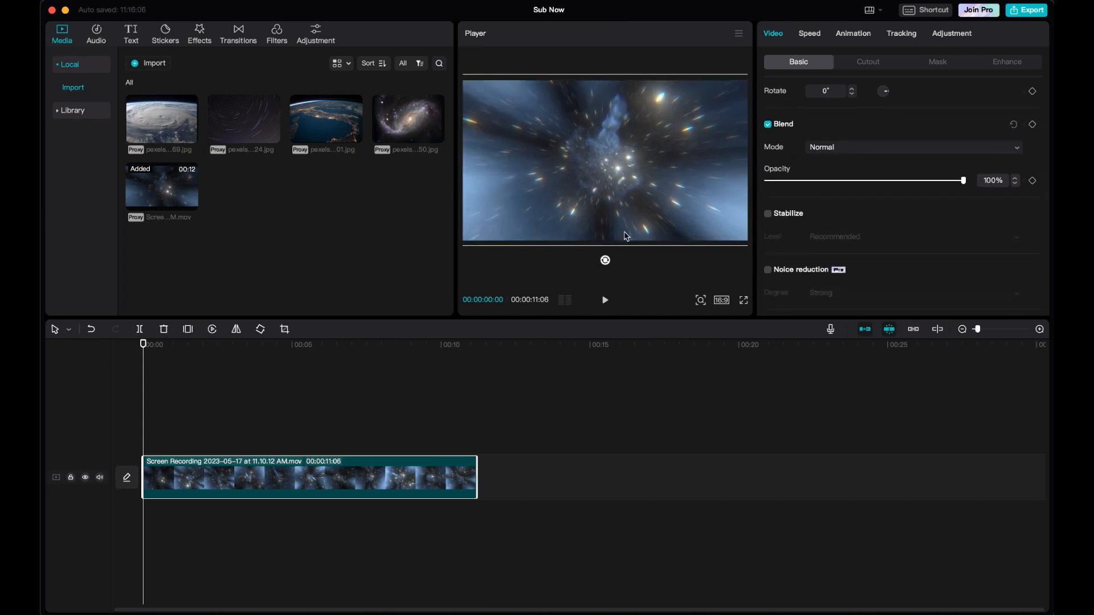